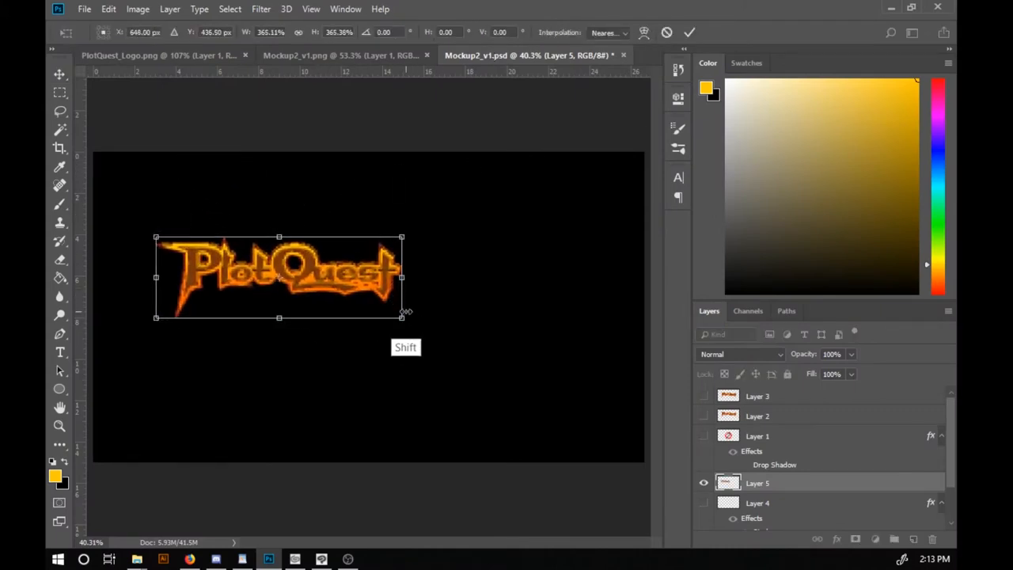
Scale the Popcorn Sundae logo down to a tiny size, then back up to fill the canvas
left_click_drag(402, 316, 550, 331)
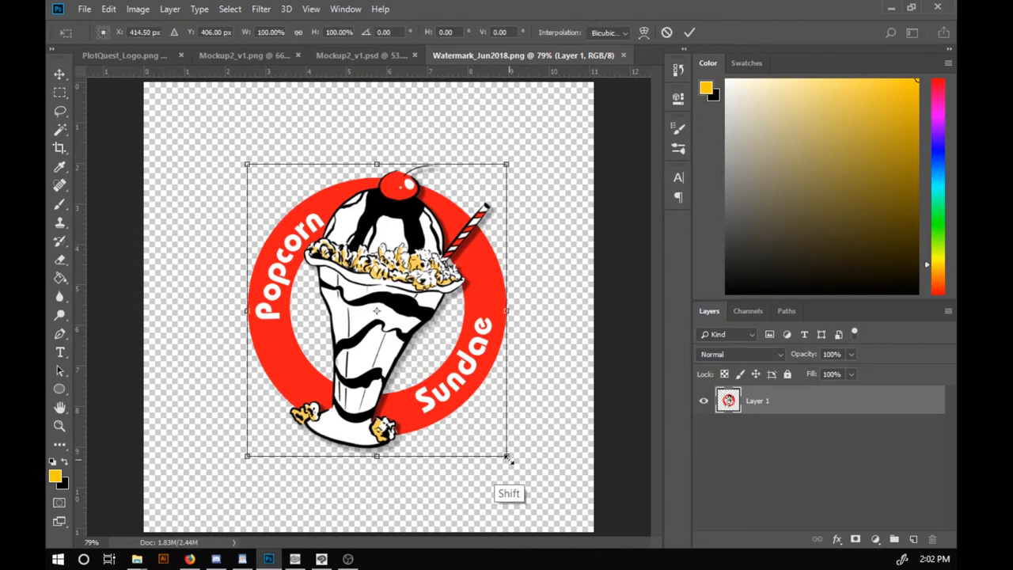
left_click_drag(508, 458, 302, 225)
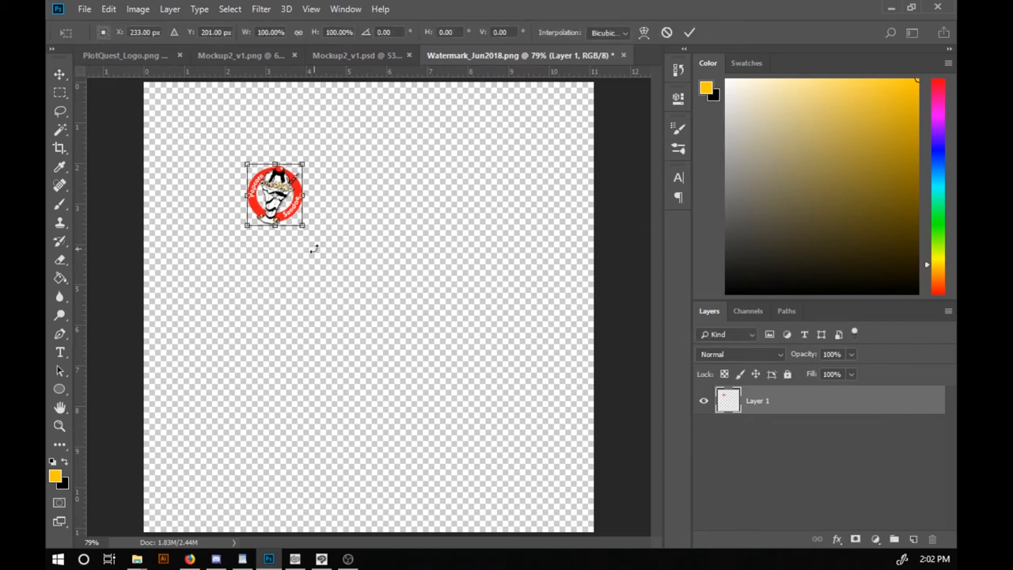
left_click_drag(301, 225, 532, 481)
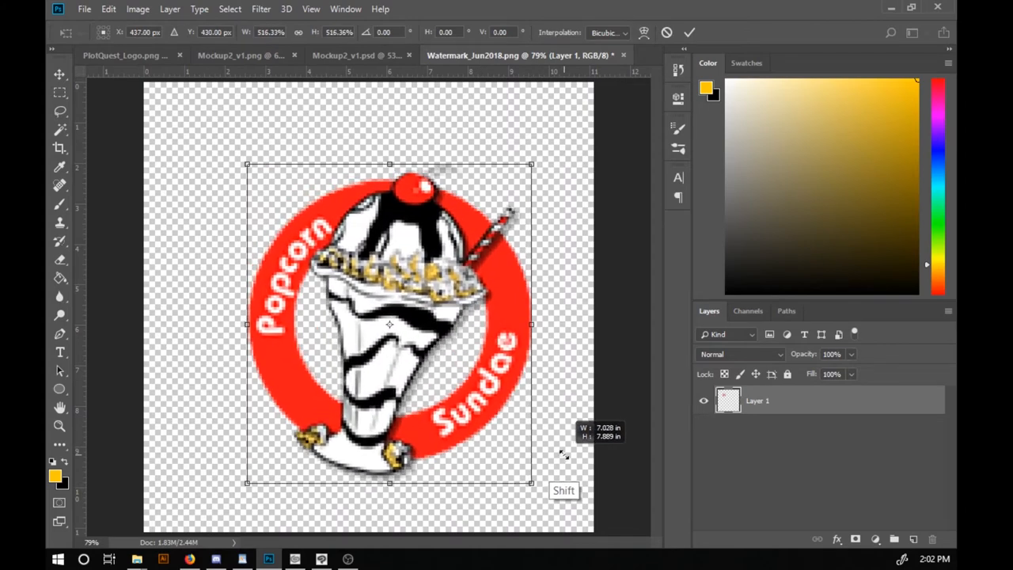
left_click_drag(247, 163, 218, 131)
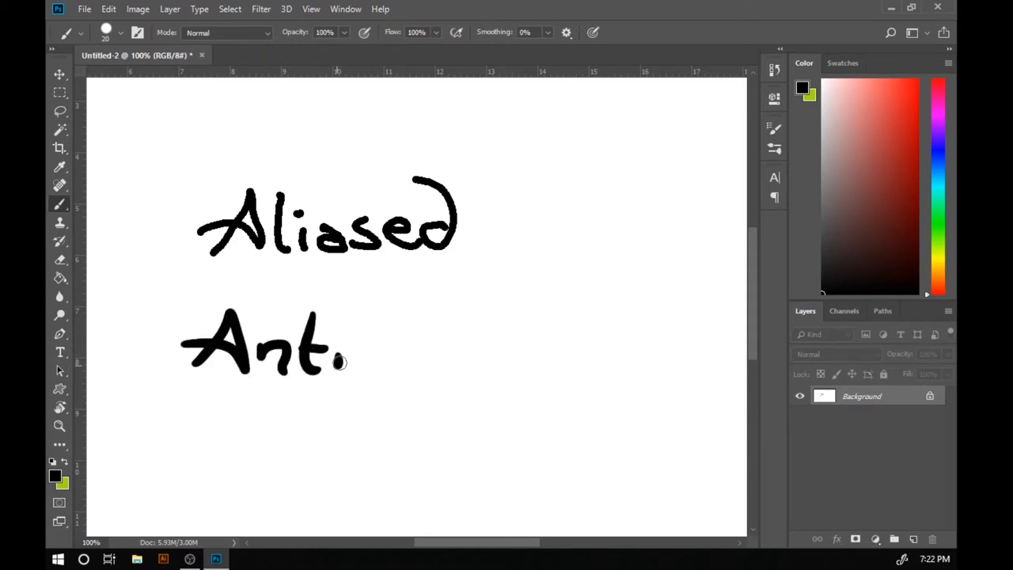
Handwrite more letters of the second word beneath 'Aliased' with the brush
left_click_drag(341, 356, 506, 348)
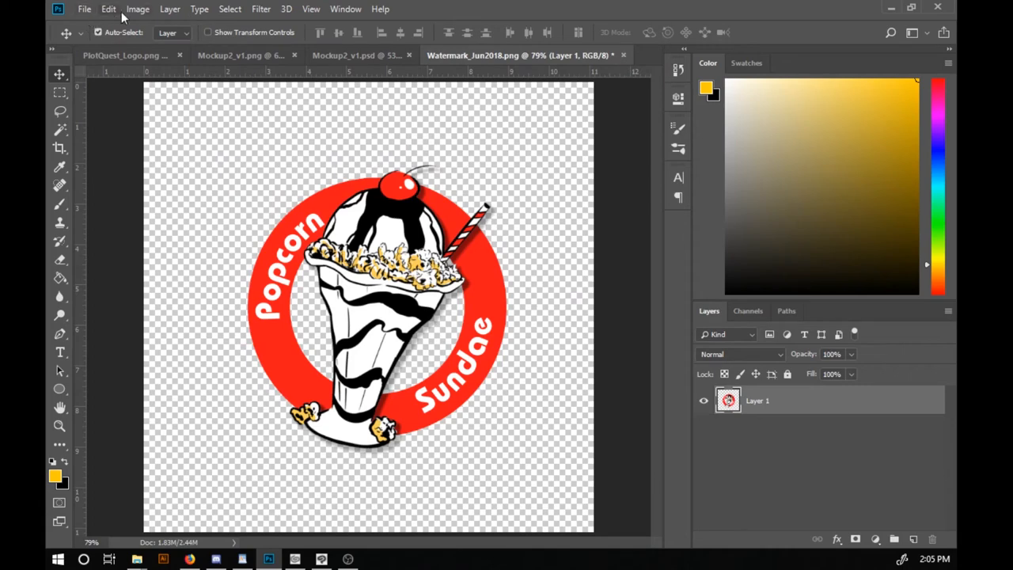
Set Image Interpolation to Nearest Neighbor (preserve hard edges) in General preferences
left_click(108, 9)
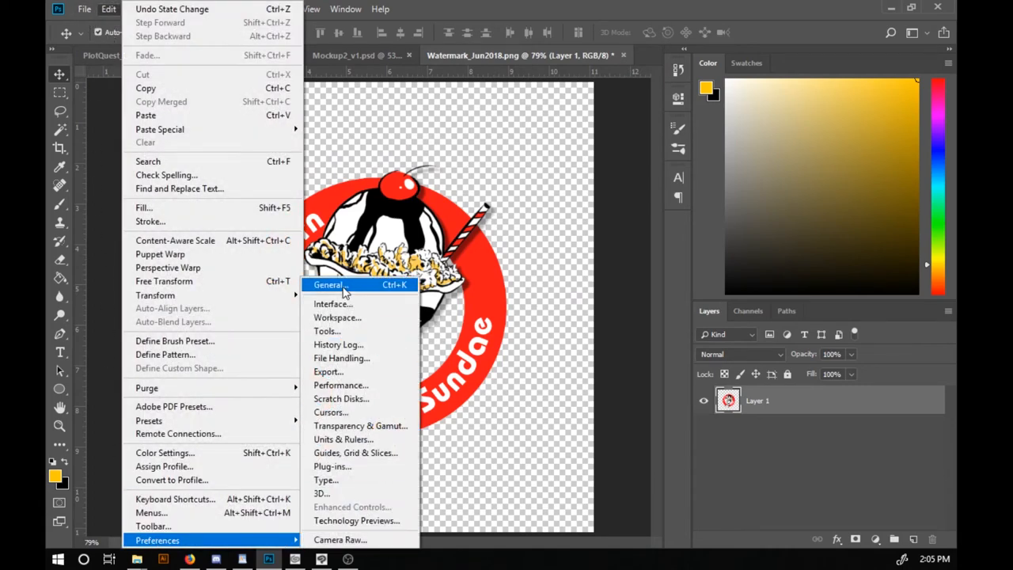
left_click(328, 285)
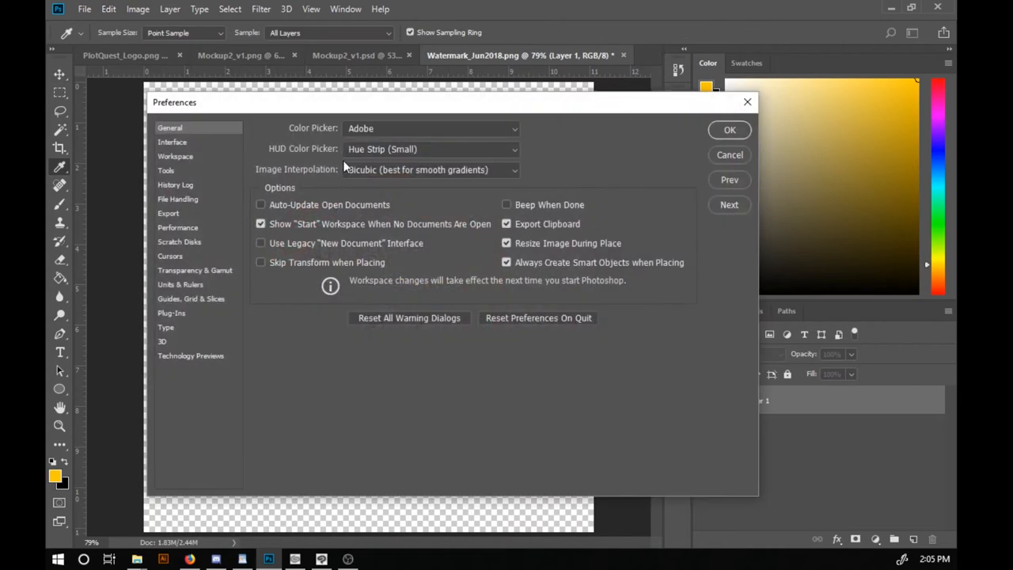
mouse_move(336, 180)
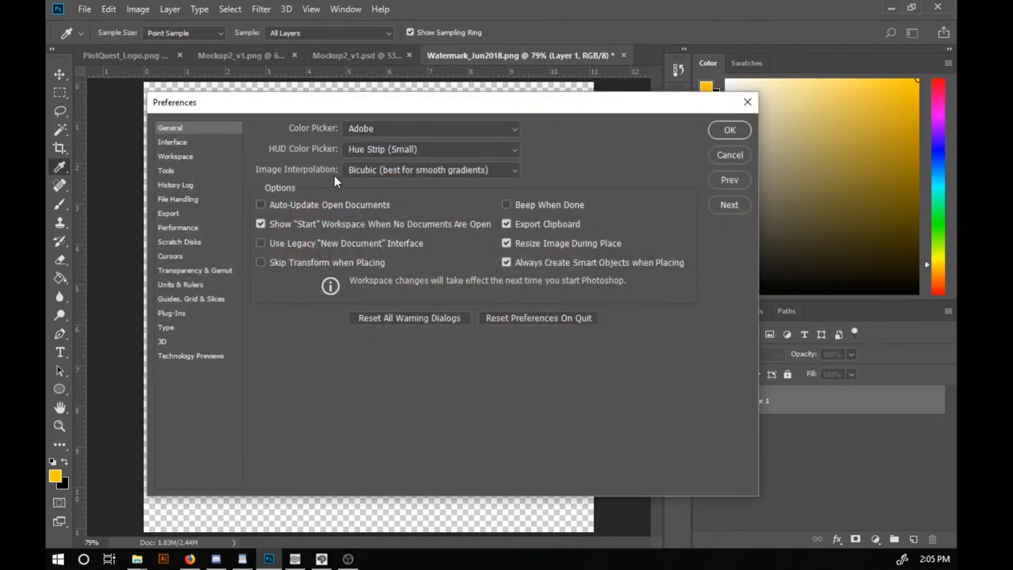
left_click(431, 169)
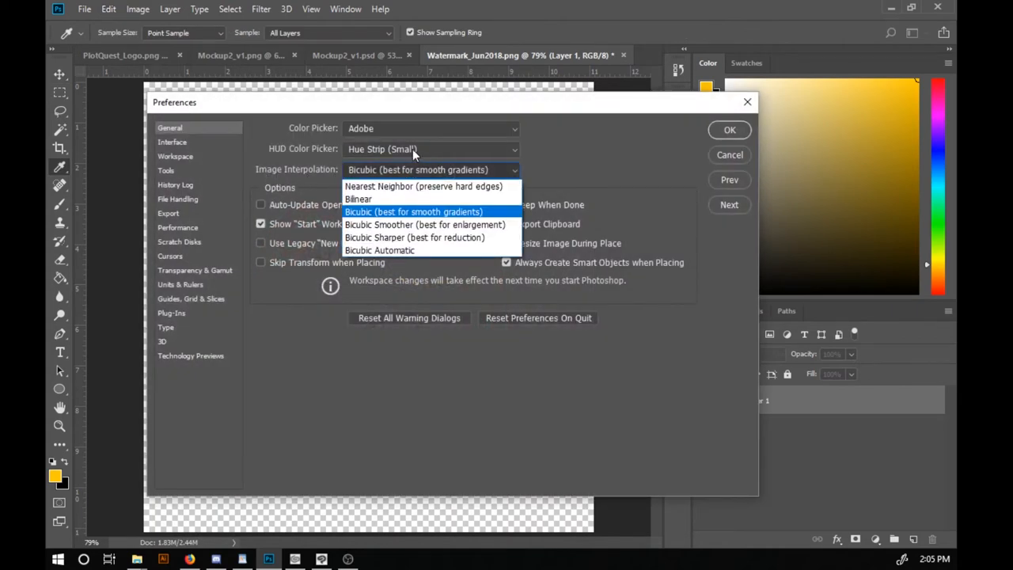
left_click(426, 187)
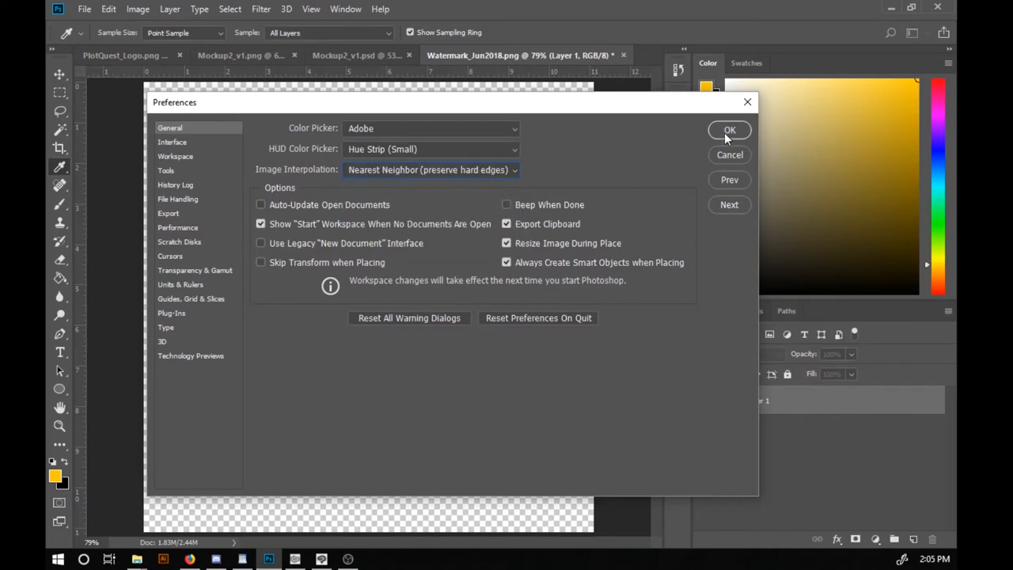
left_click(728, 130)
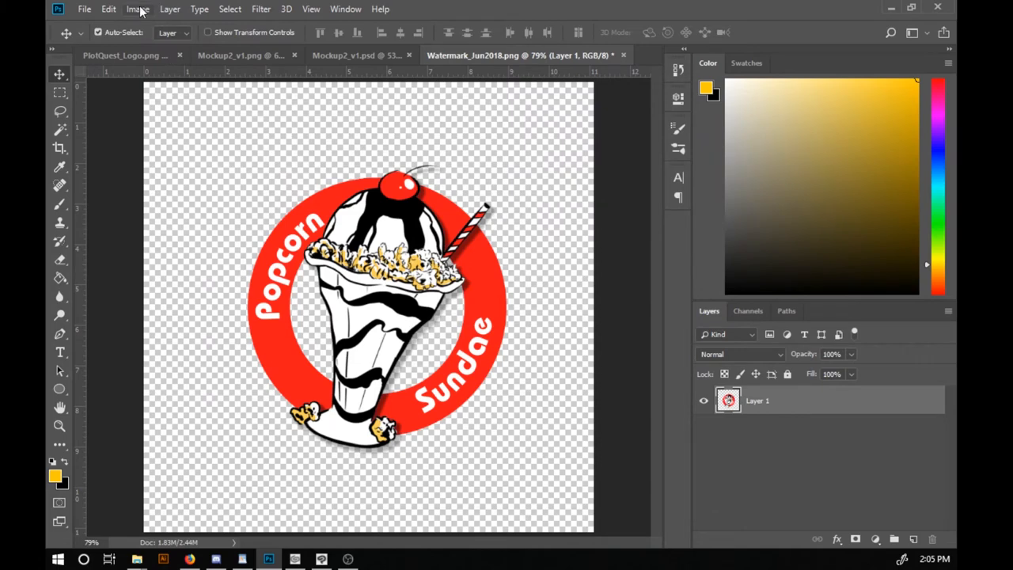
Resize the image to 200 × 200 px using Nearest Neighbor resampling in Image Size
left_click(140, 9)
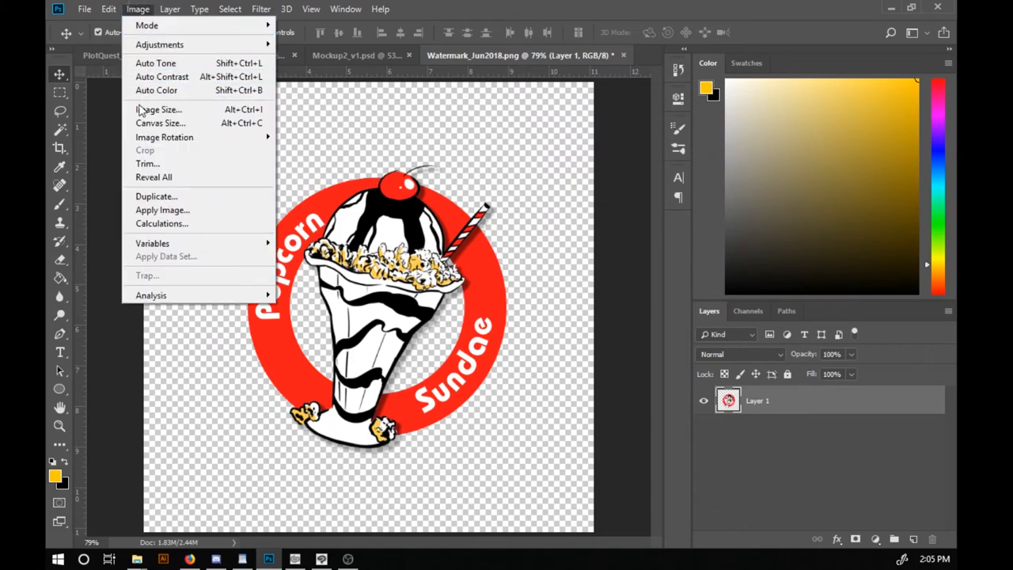
left_click(158, 109)
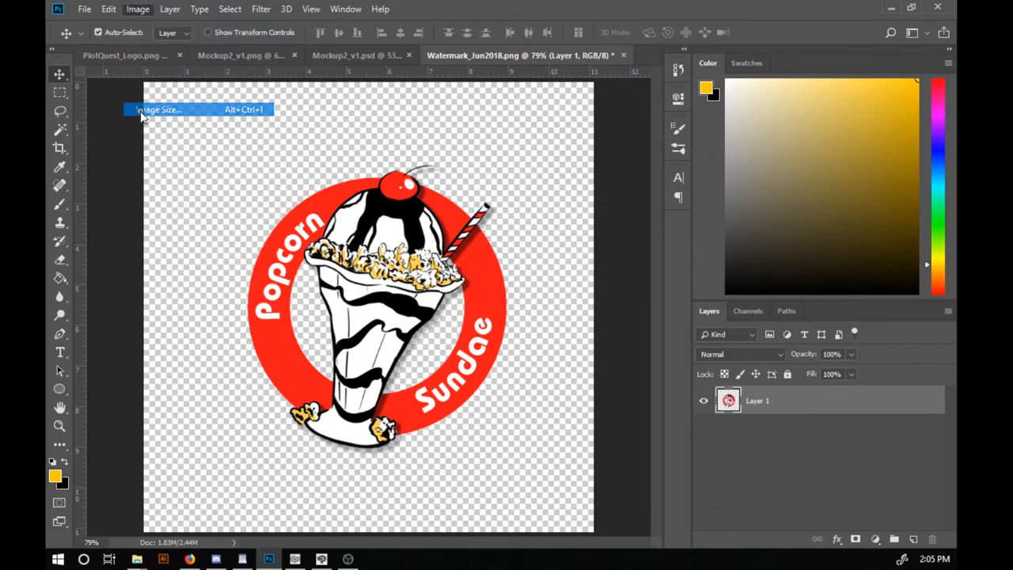
left_click(159, 108)
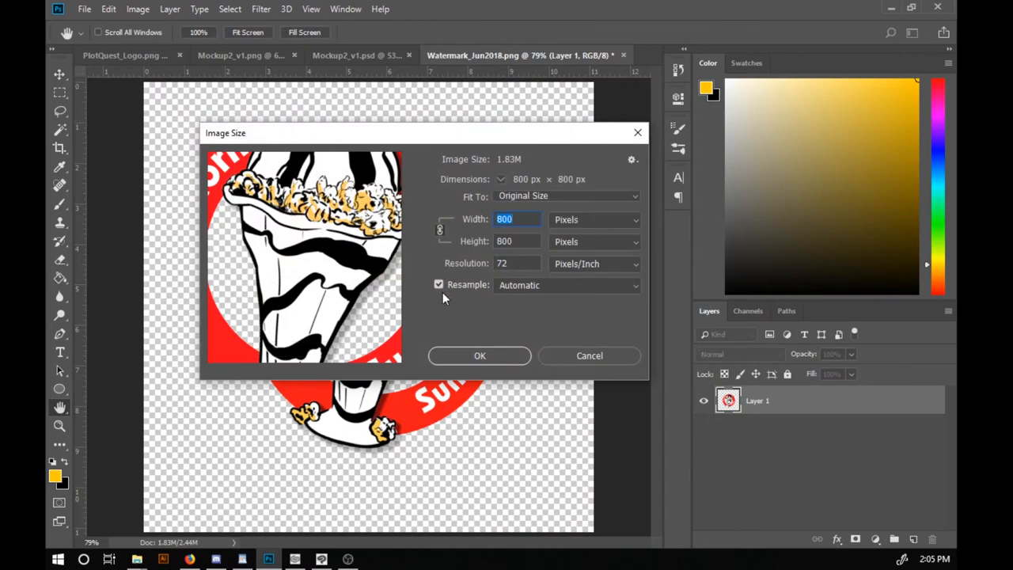
left_click(567, 285)
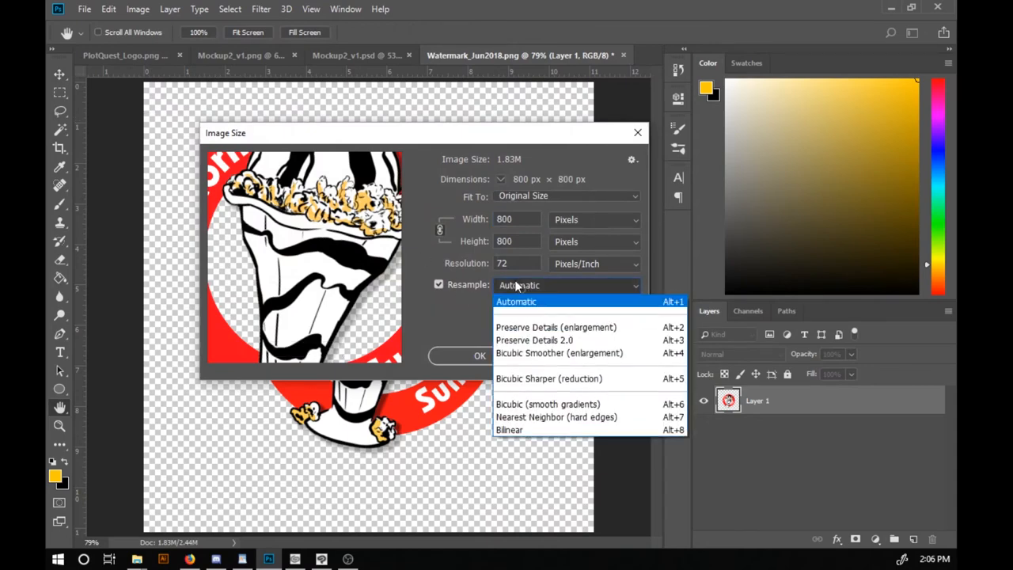
mouse_move(513, 307)
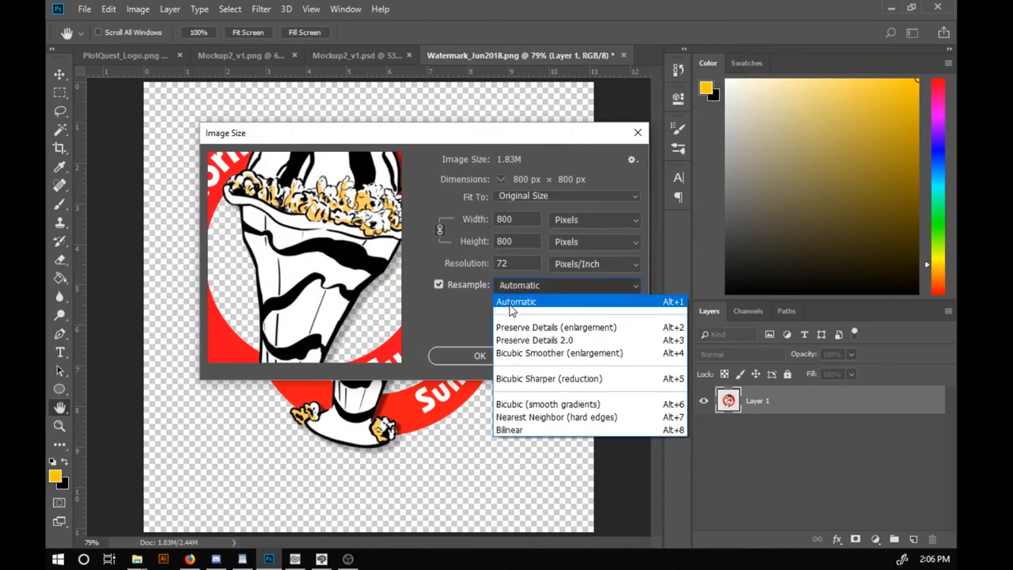
mouse_move(557, 418)
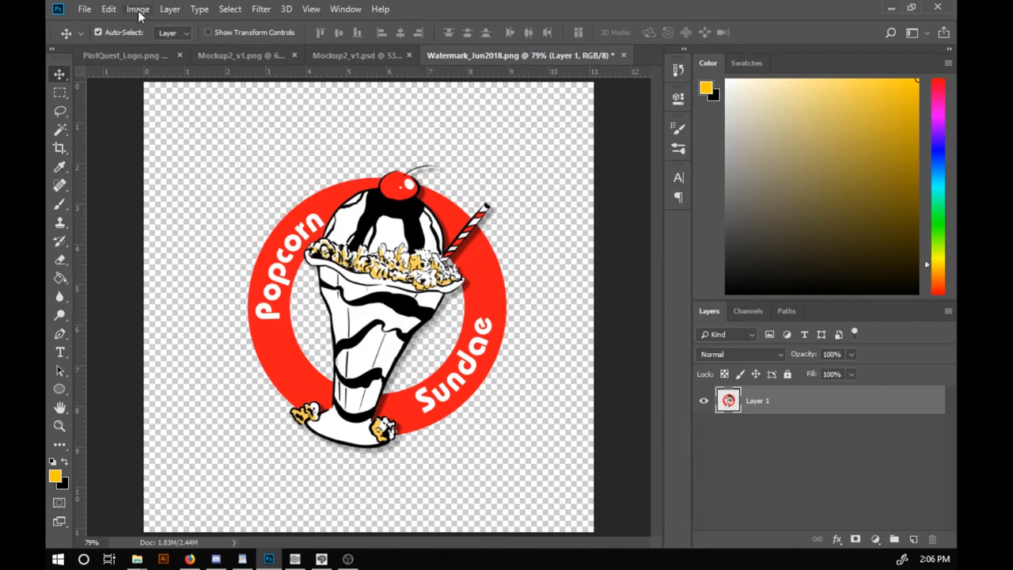
left_click(136, 10)
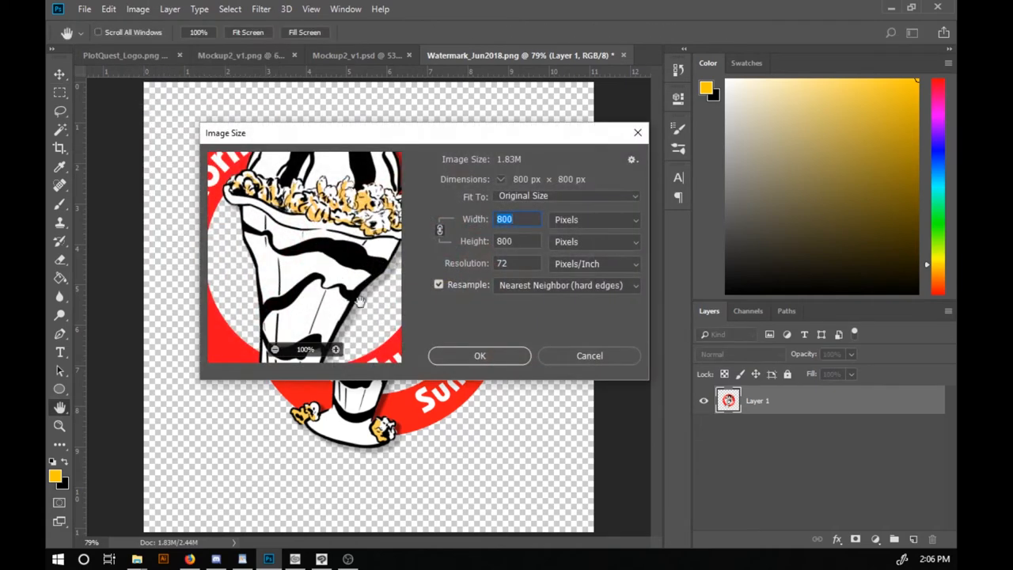
type("2")
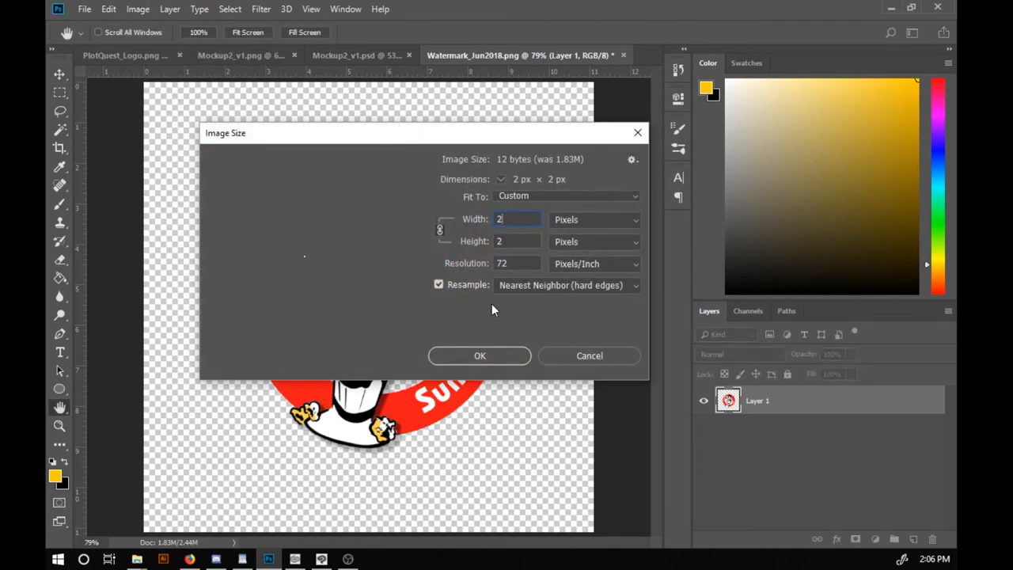
type("200")
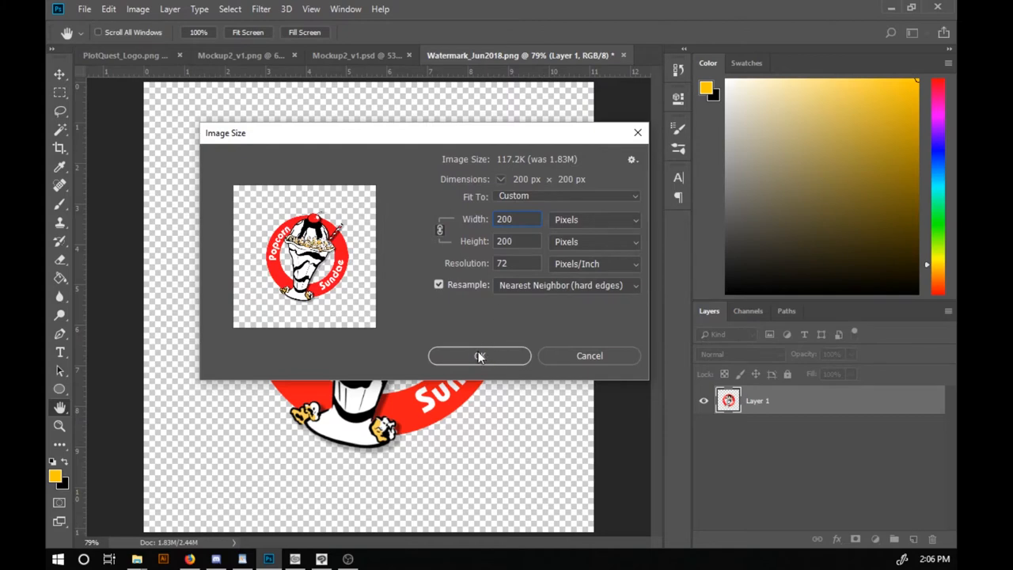
left_click(478, 354)
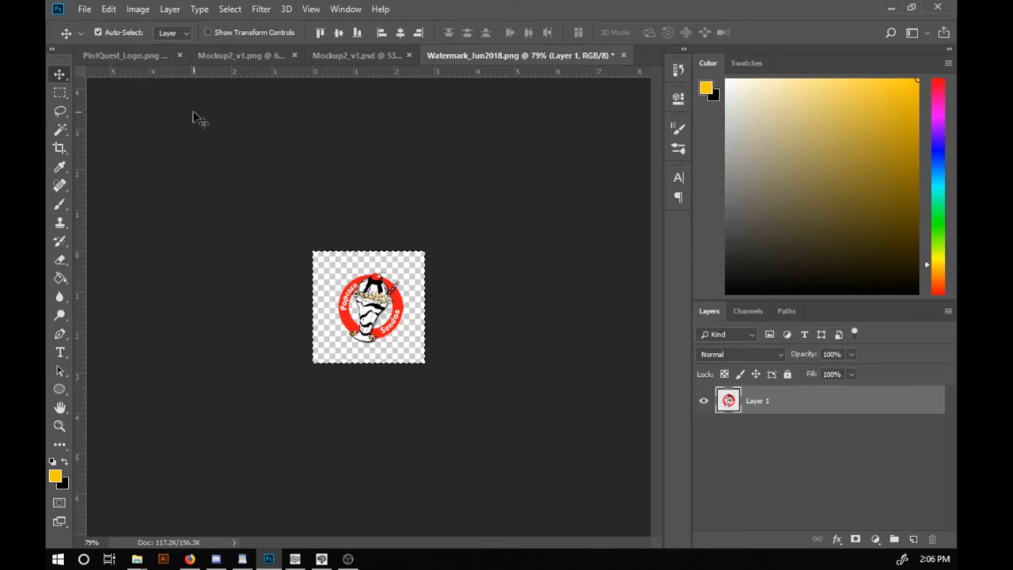
Create a new document and set the transform interpolation to Nearest Neighbor
left_click(64, 10)
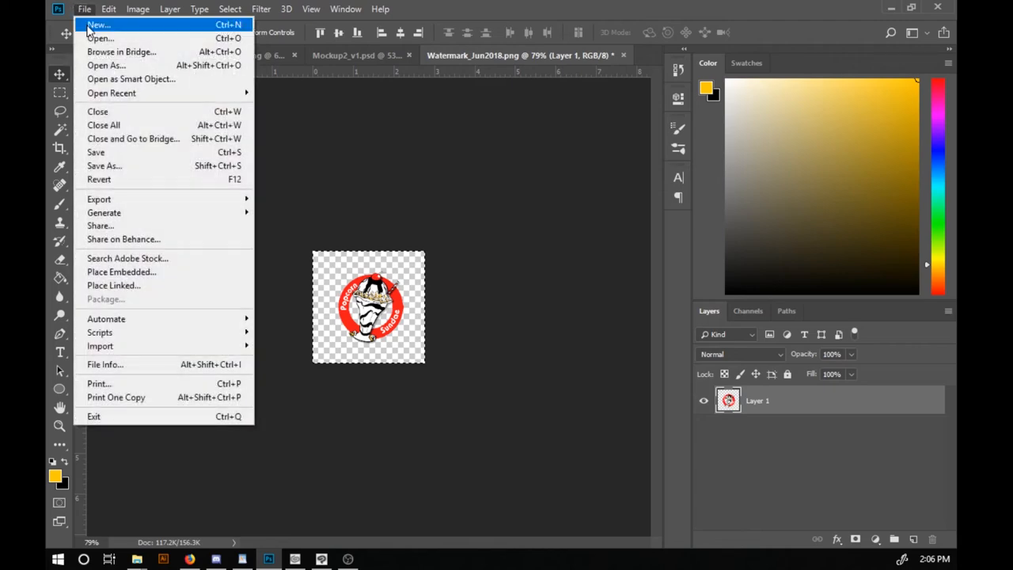
left_click(93, 25)
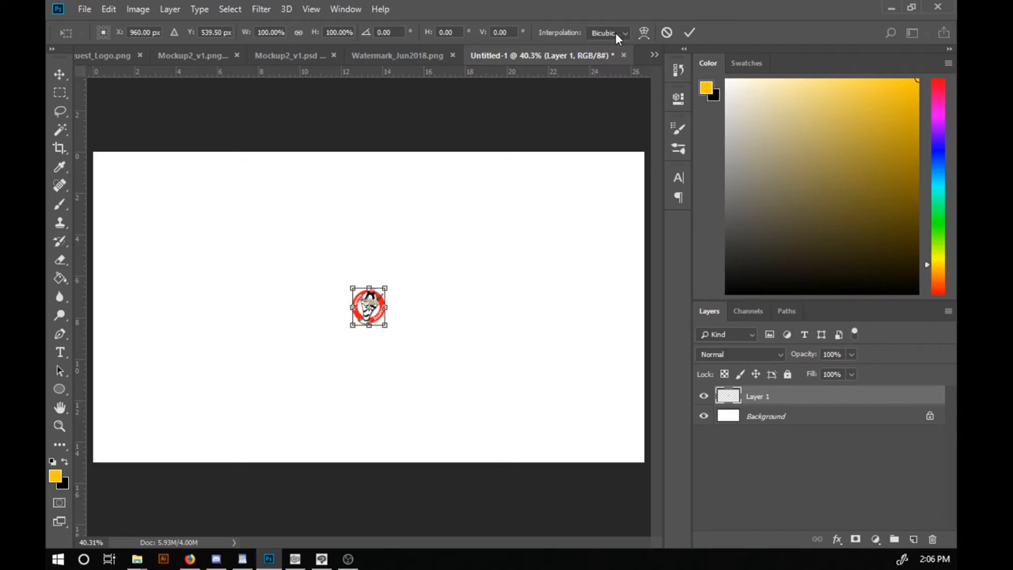
left_click(620, 32)
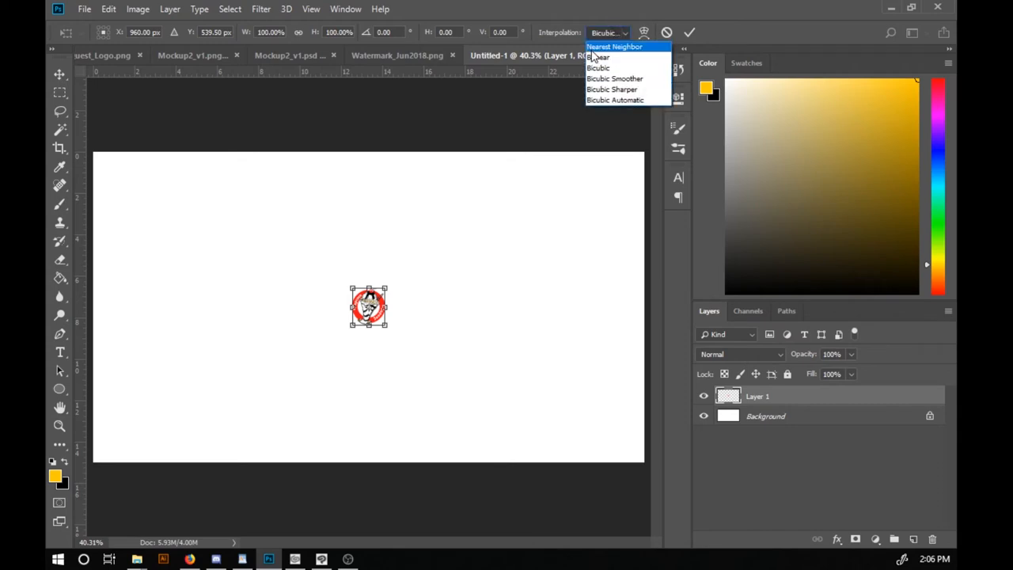
left_click(617, 46)
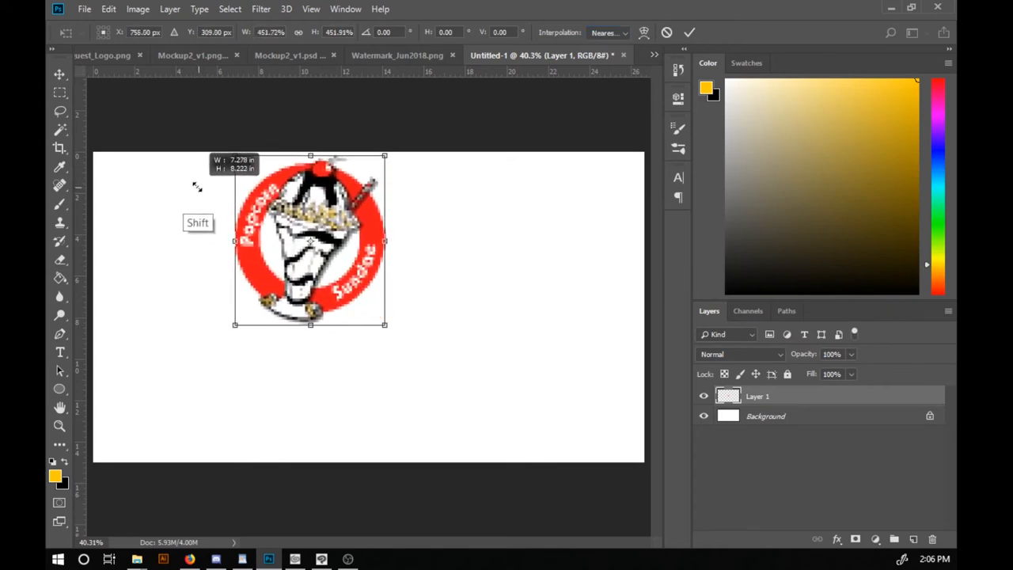
Scale the small logo up proportionally so it becomes blocky and pixelated
left_click_drag(384, 322, 453, 400)
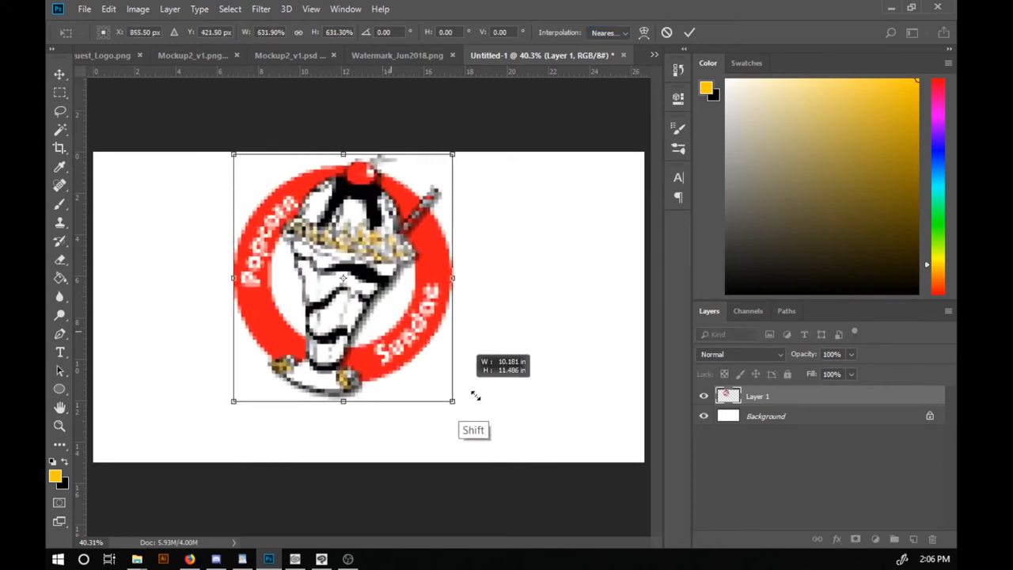
left_click_drag(453, 401, 478, 430)
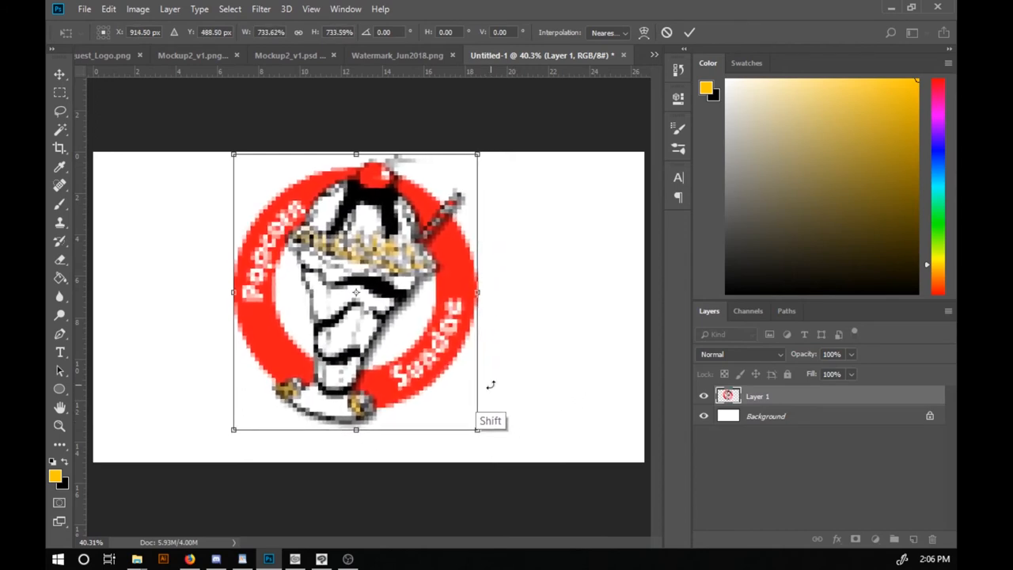
left_click_drag(234, 156, 245, 167)
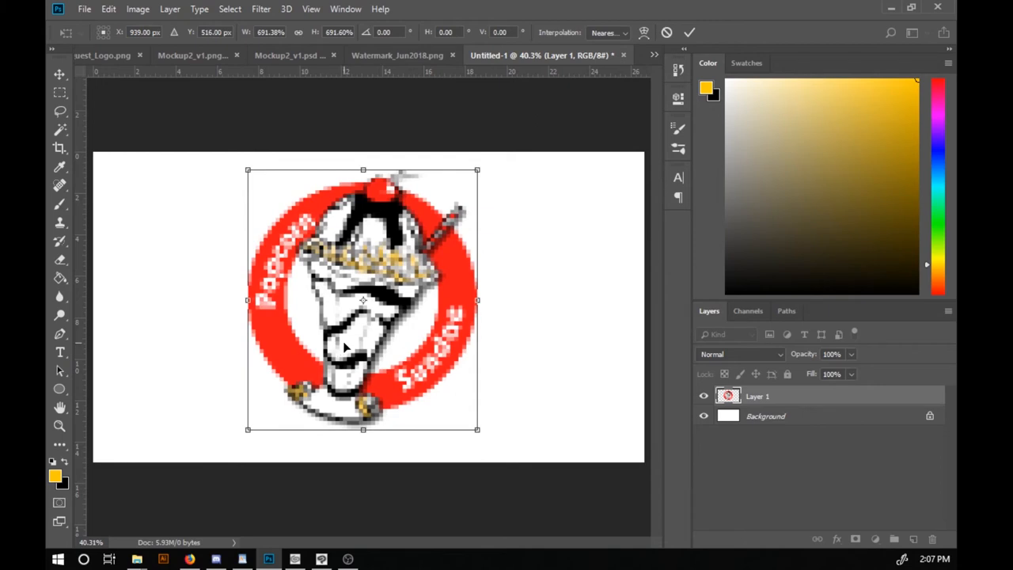
left_click_drag(362, 300, 368, 307)
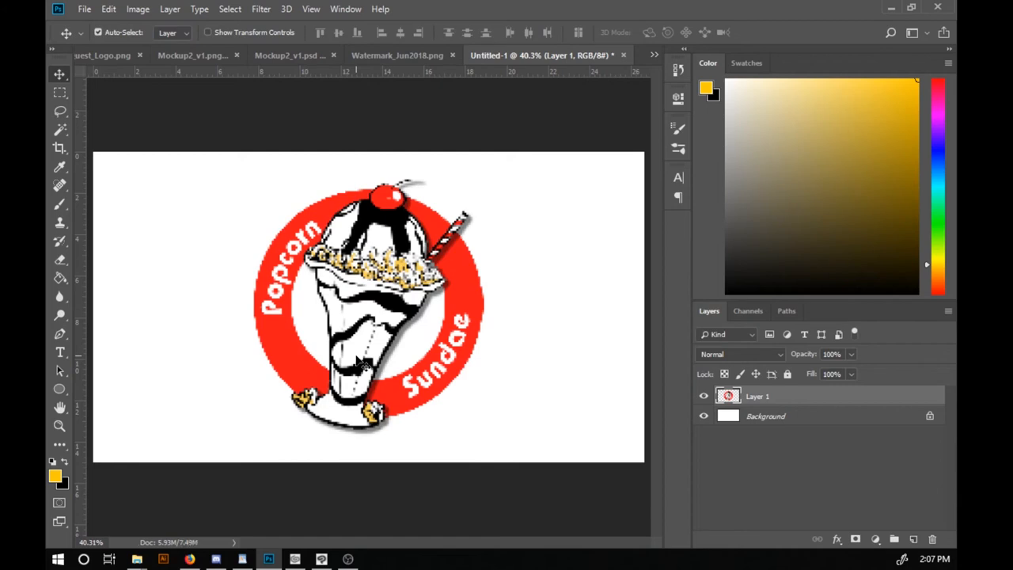
mouse_move(266, 336)
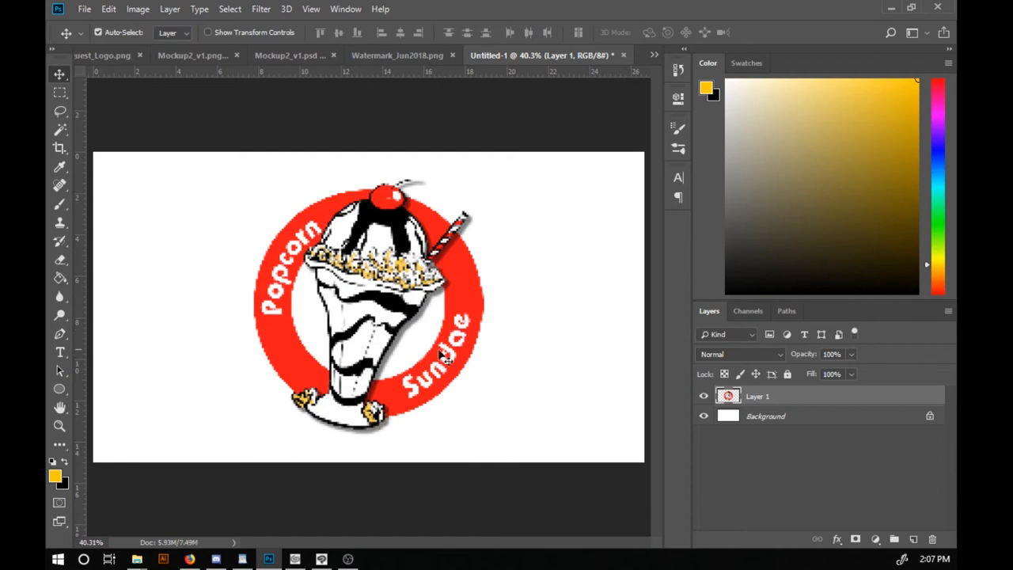
mouse_move(266, 326)
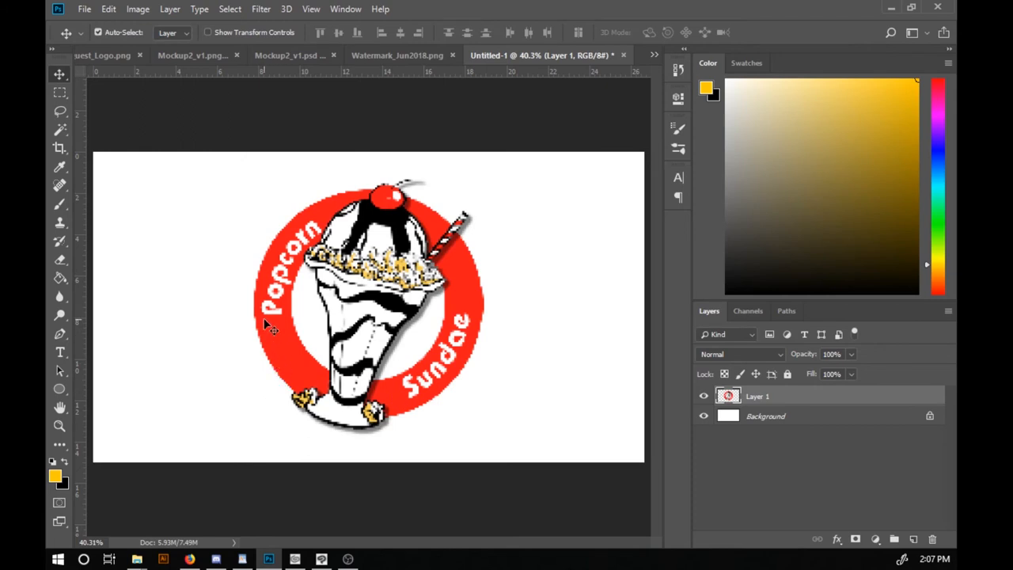
mouse_move(282, 334)
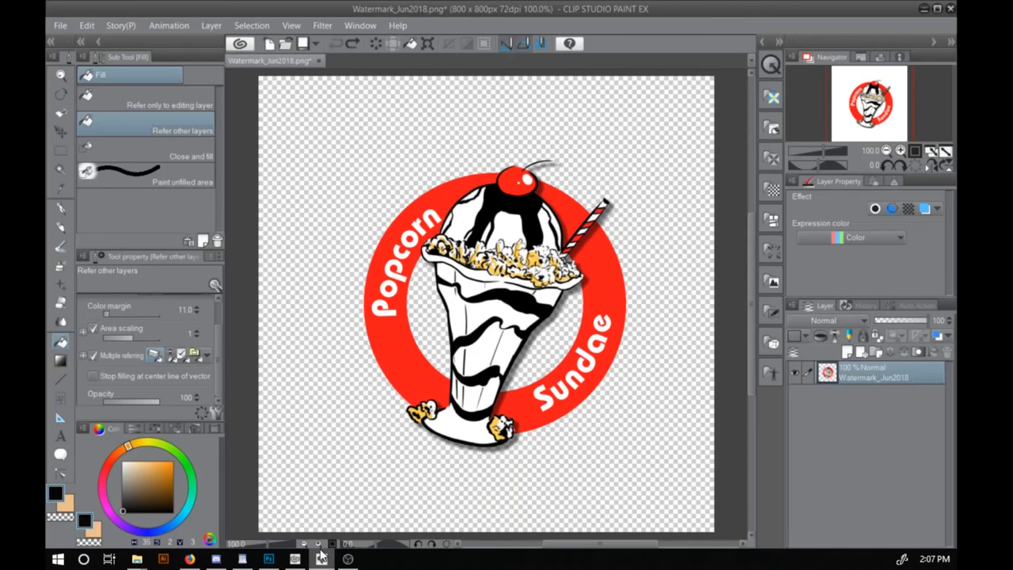
mouse_move(186, 399)
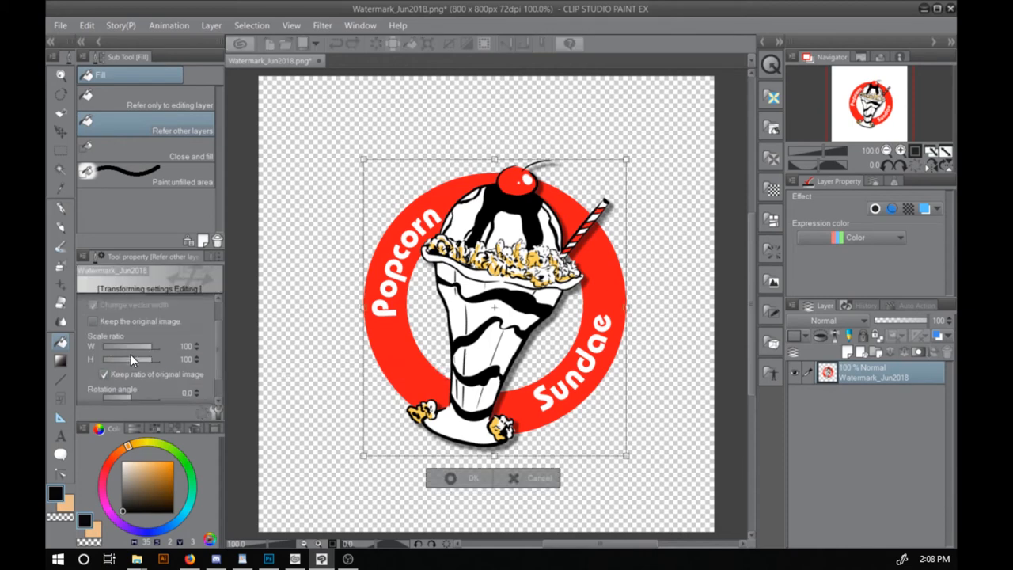
mouse_move(114, 358)
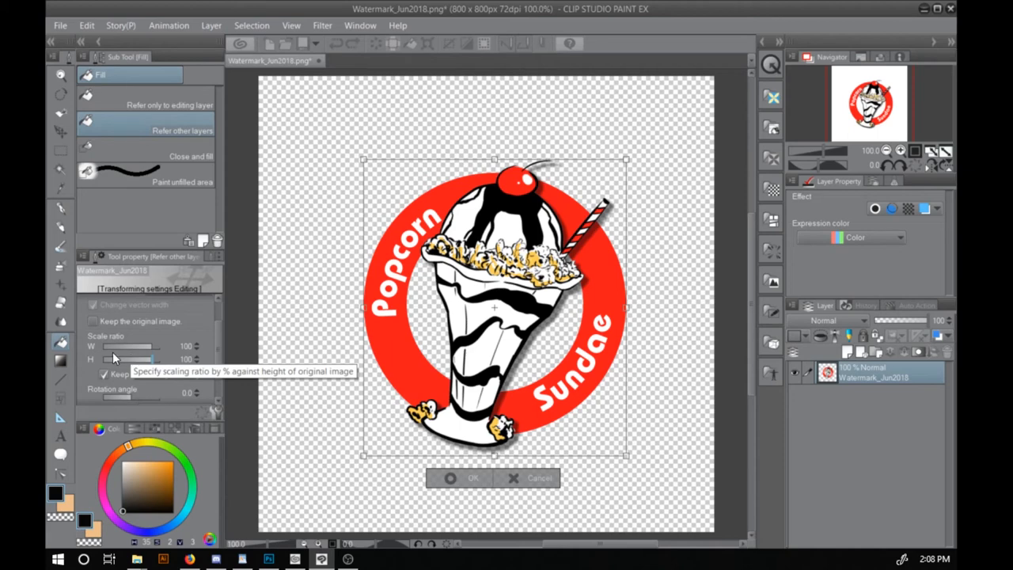
mouse_move(175, 299)
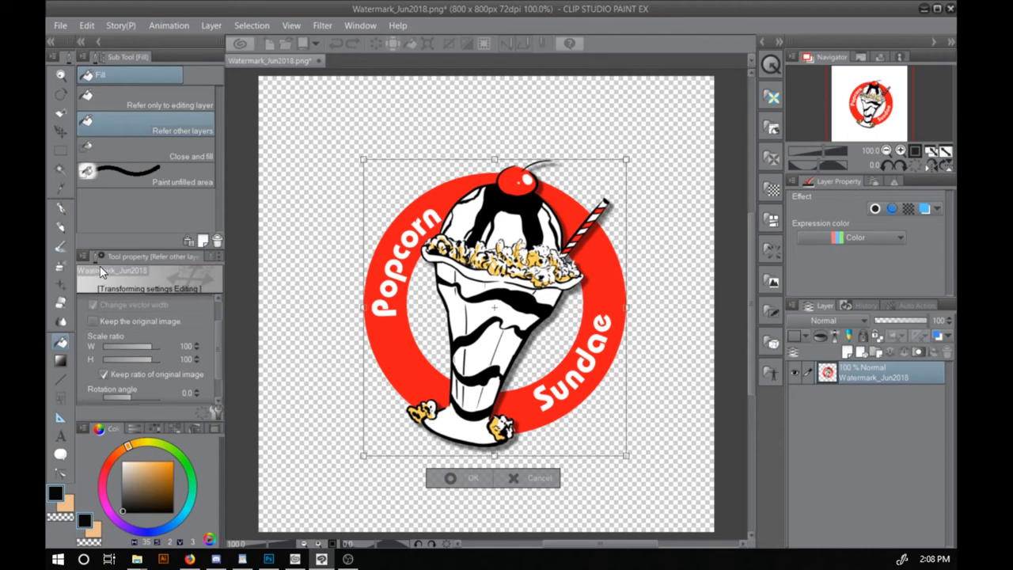
mouse_move(215, 359)
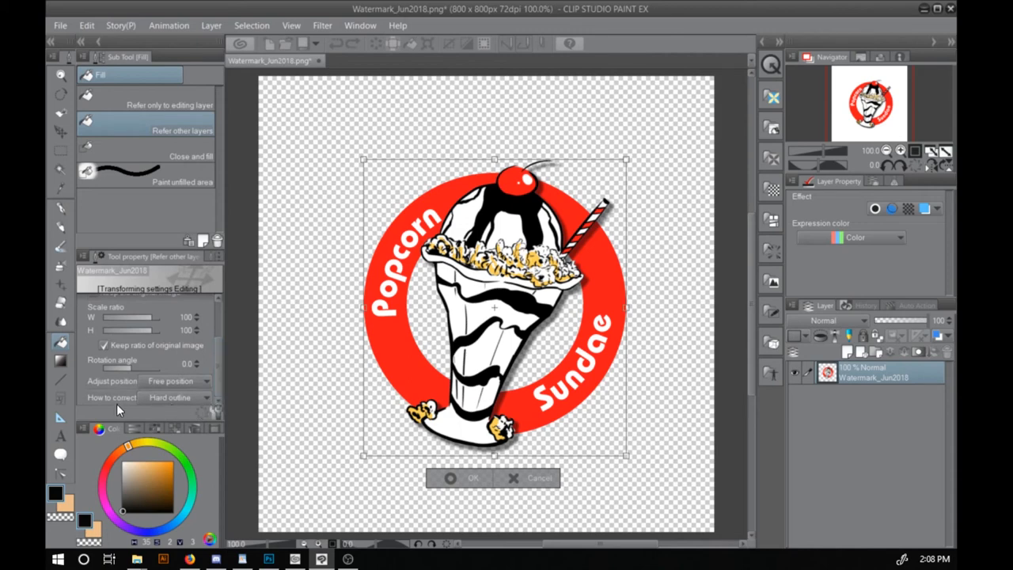
Set the scale transform's correction method to Hard outline
left_click(176, 397)
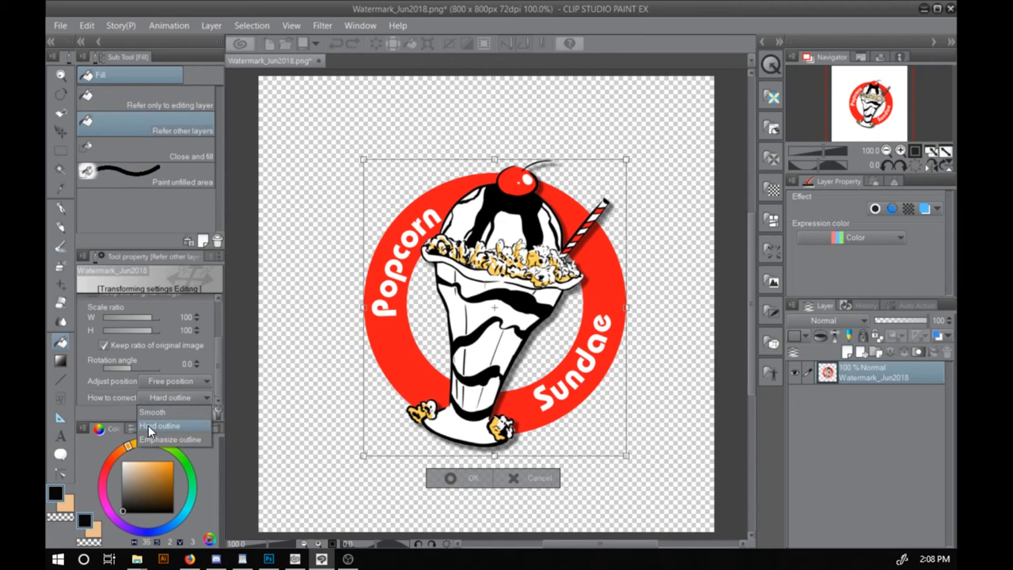
left_click(162, 425)
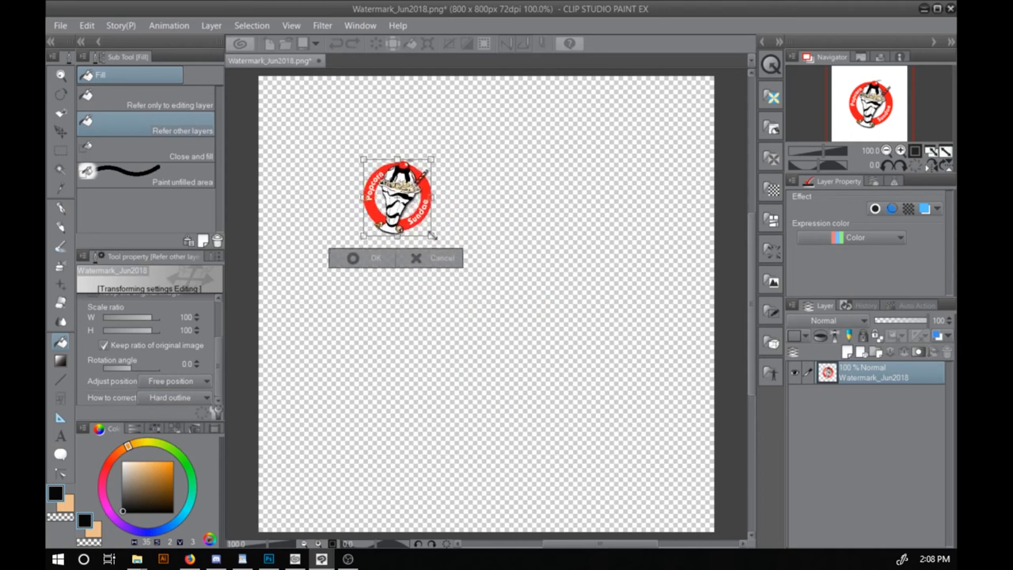
Confirm the shrink, then enlarge the small logo past the canvas and confirm
left_click(364, 258)
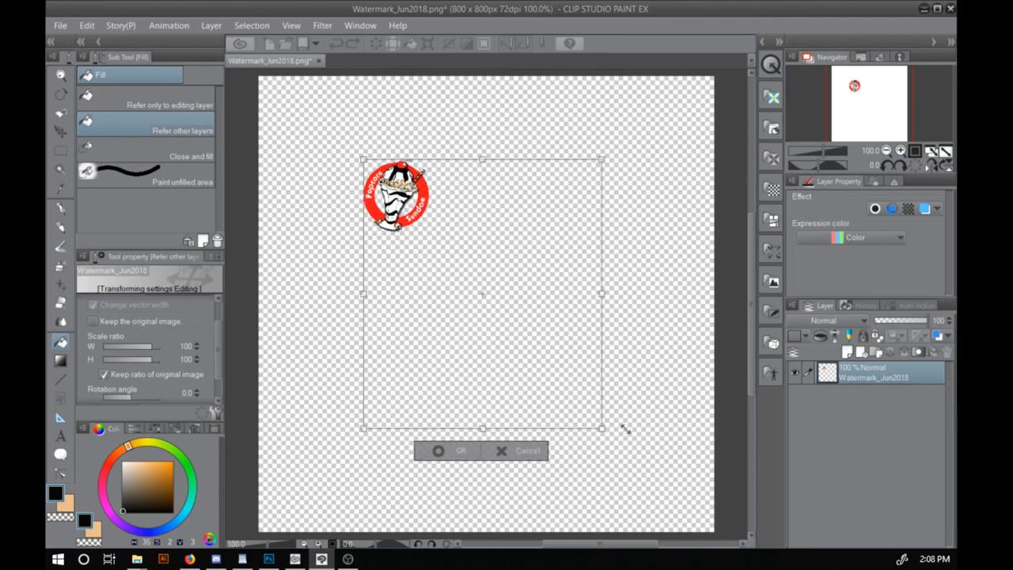
left_click_drag(601, 427, 646, 475)
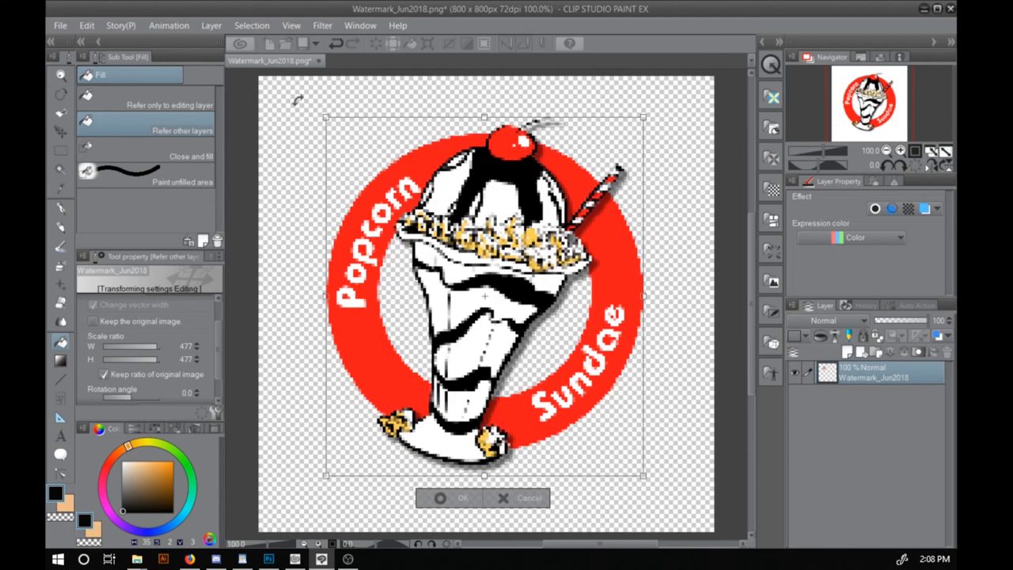
left_click(456, 497)
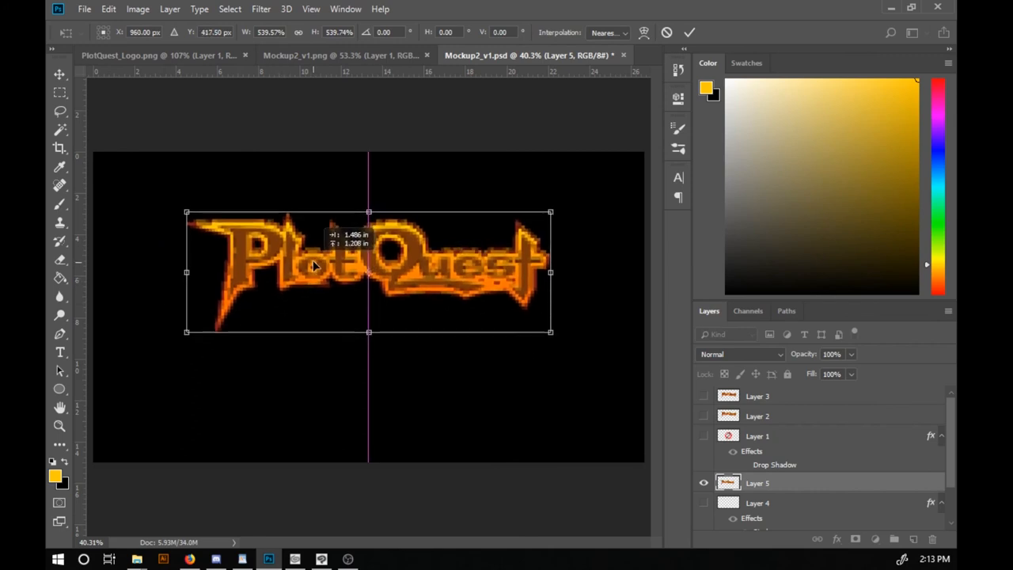
Move the PlotQuest title higher and scale it up proportionally across the screen
left_click_drag(313, 266, 332, 240)
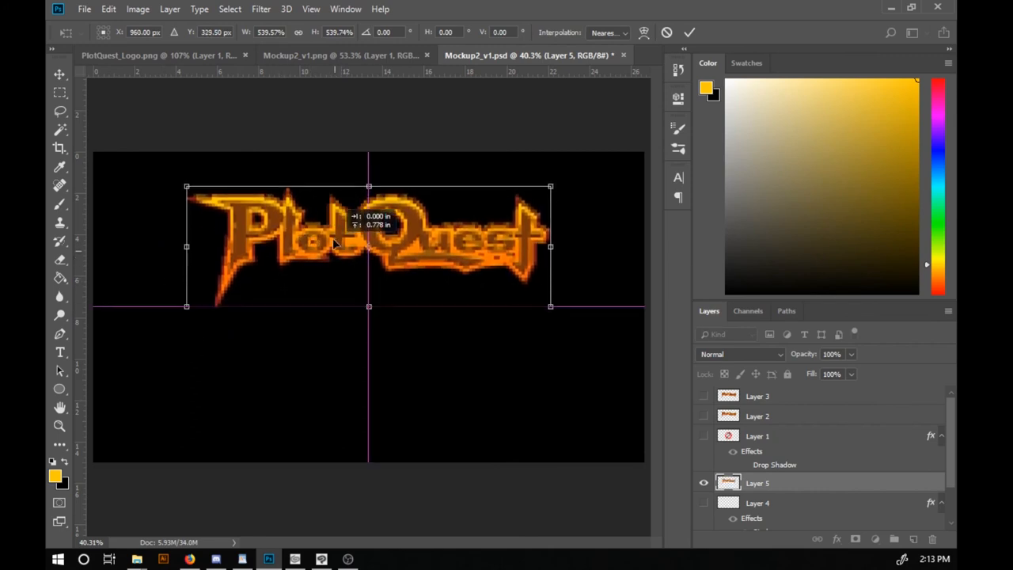
left_click_drag(551, 307, 542, 320)
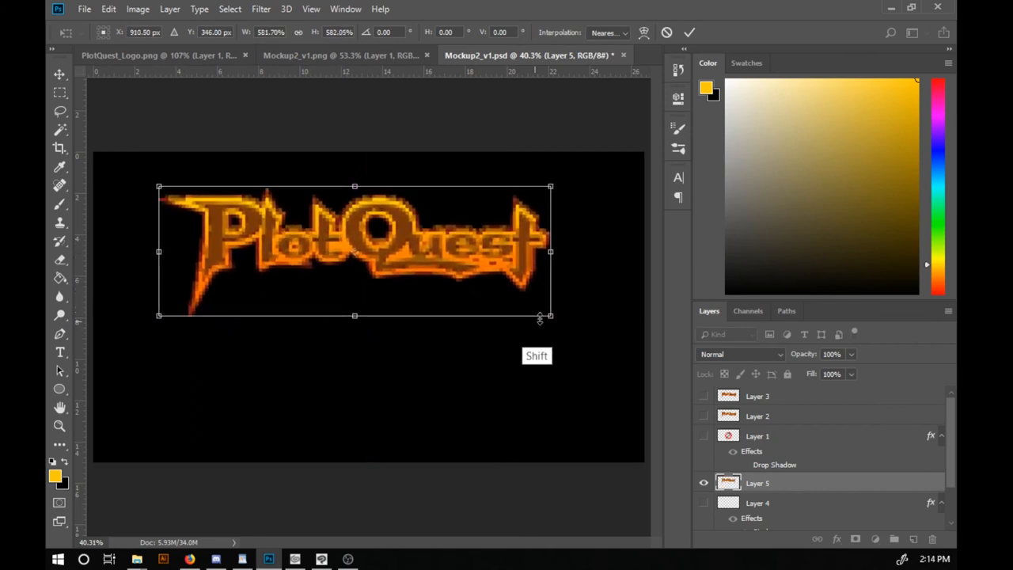
left_click_drag(551, 315, 578, 326)
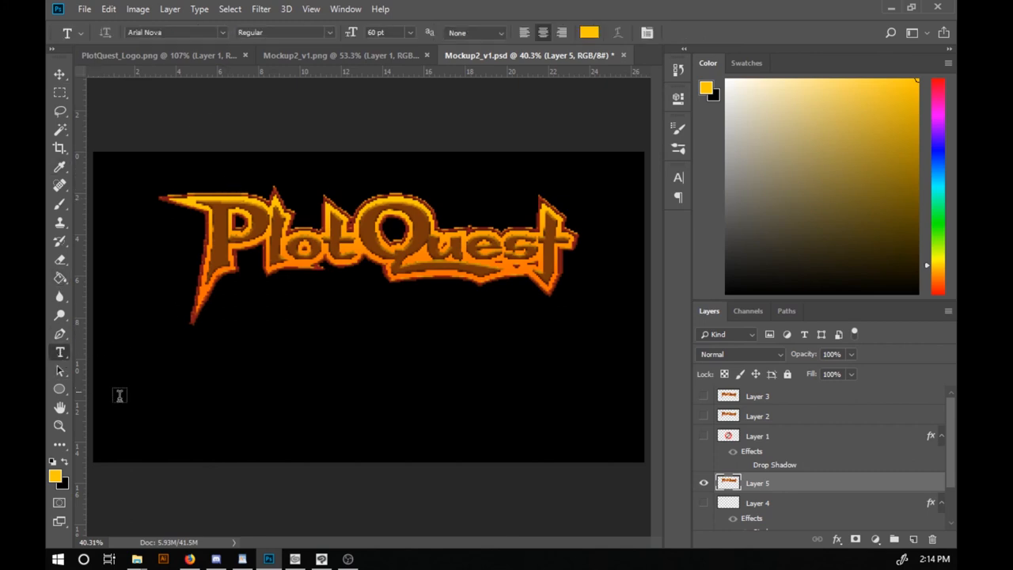
Type the NEW GAME, CONTINUE, OPTIONS menu line and apply a pixel-style font
left_click(372, 395)
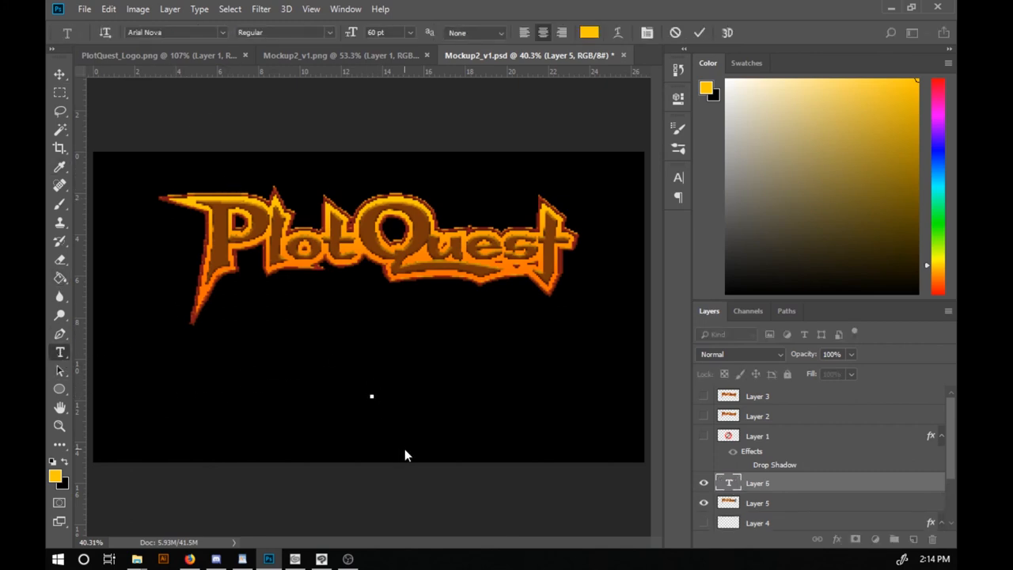
type("conti")
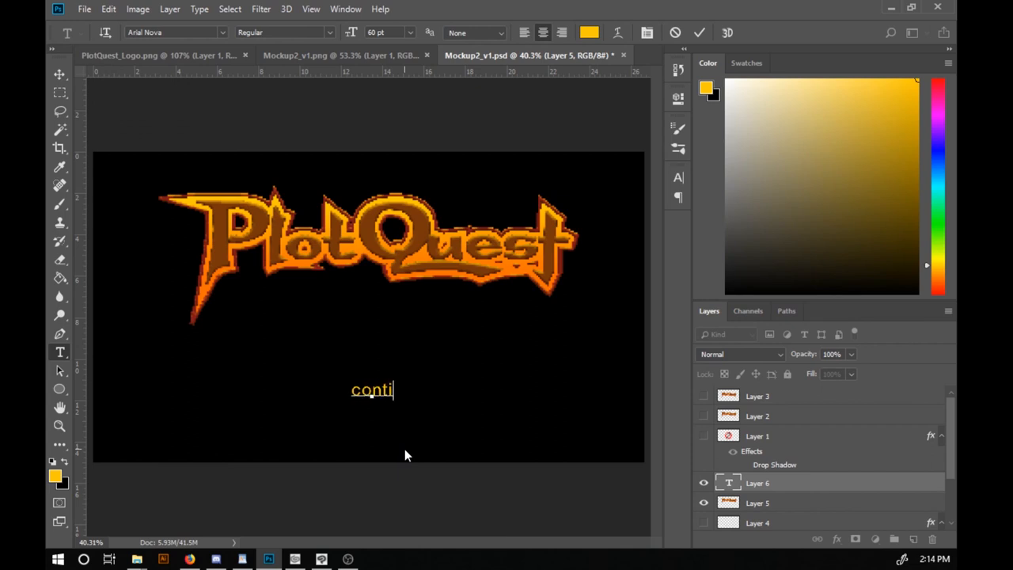
type("nue")
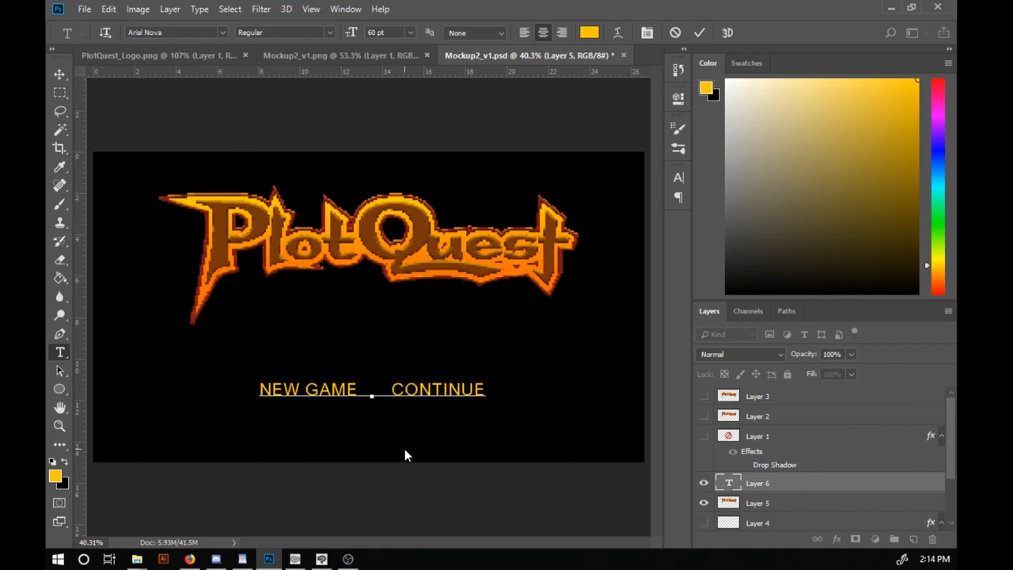
type("OPTIO")
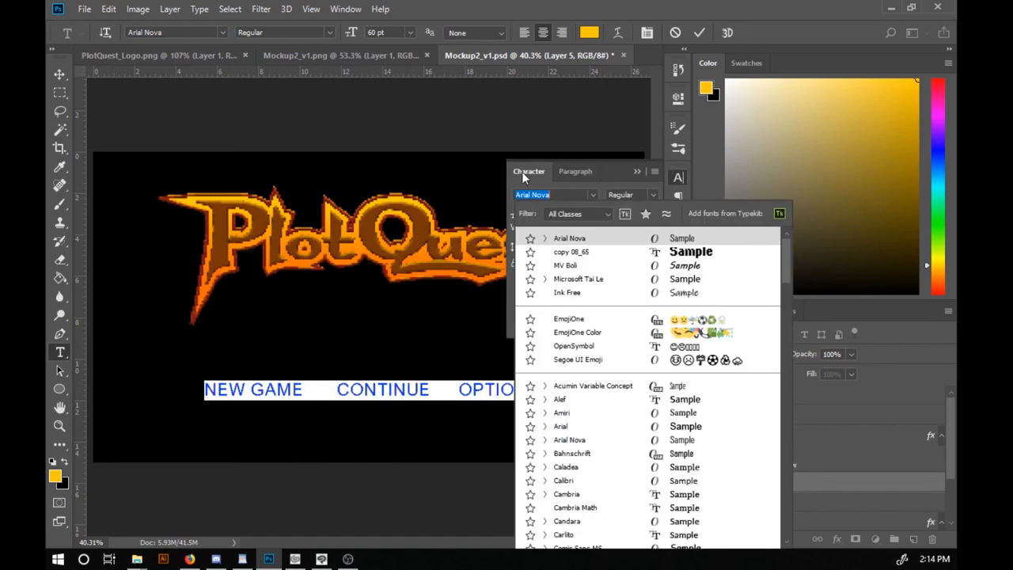
left_click(571, 252)
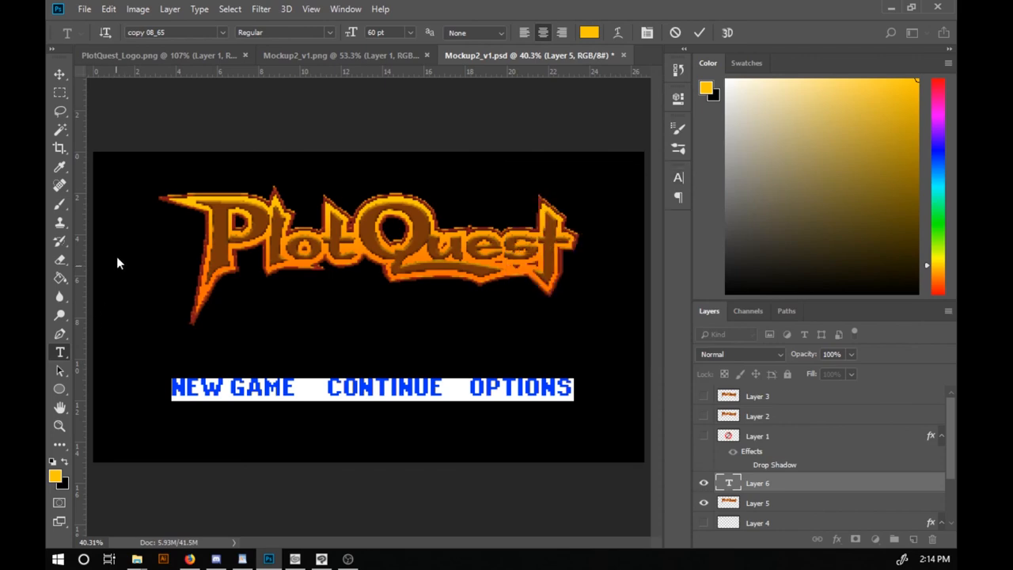